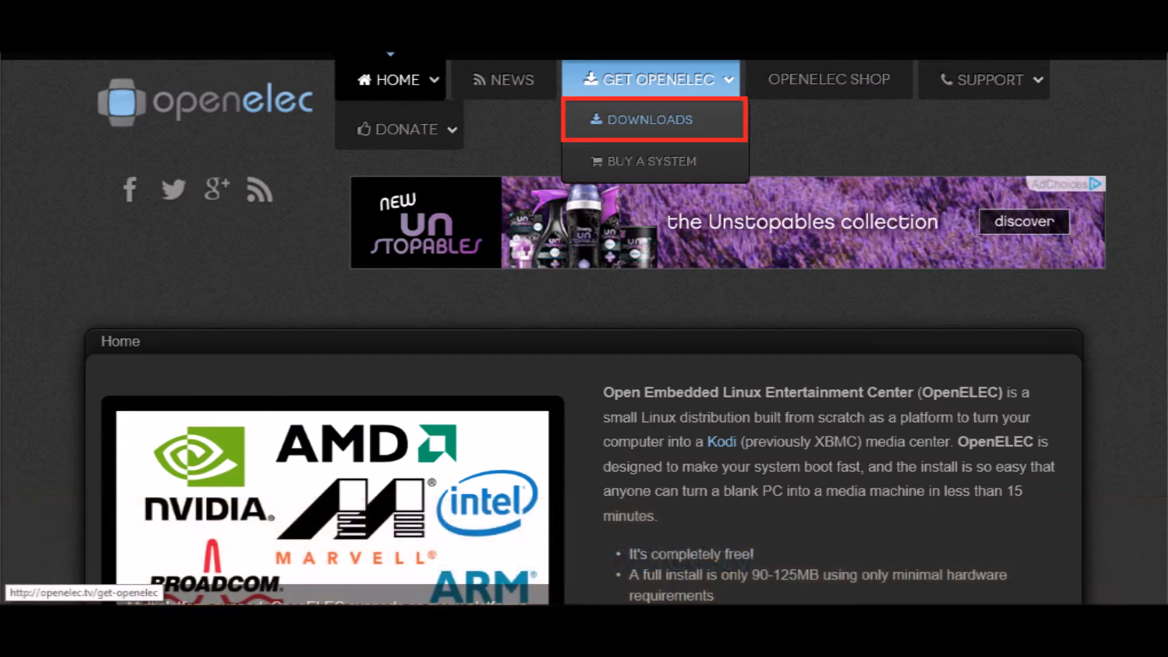
- Download the Stable OpenELEC 5.0.5 (x86_64) archive from the Downloads page and show its folder
left_click(647, 119)
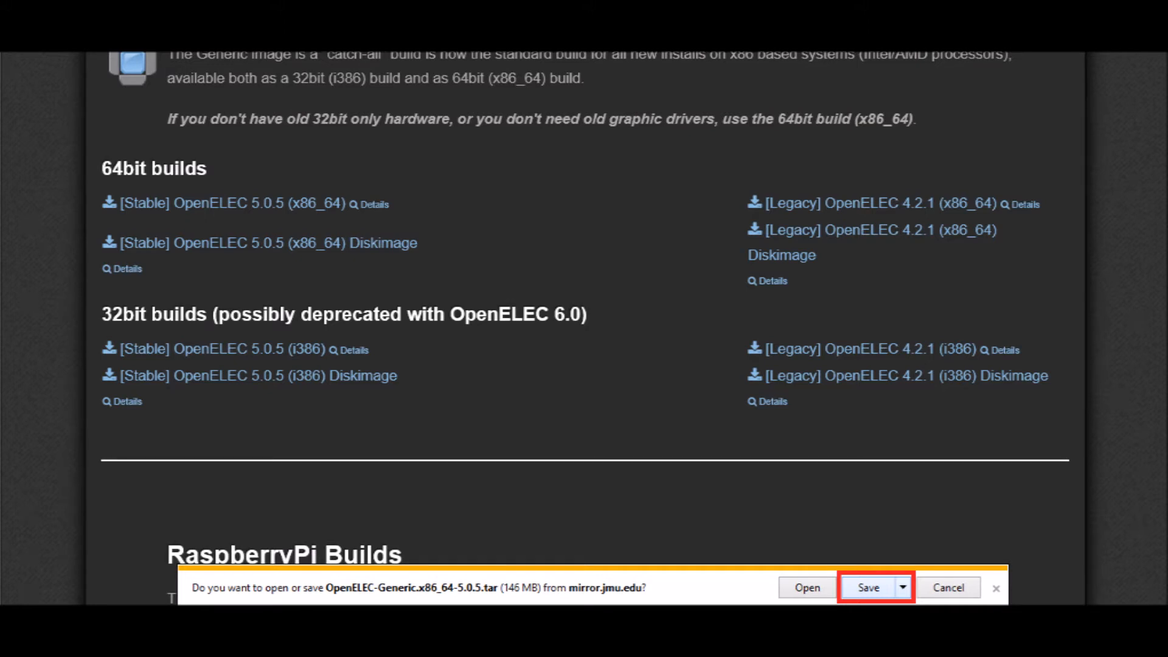
left_click(869, 587)
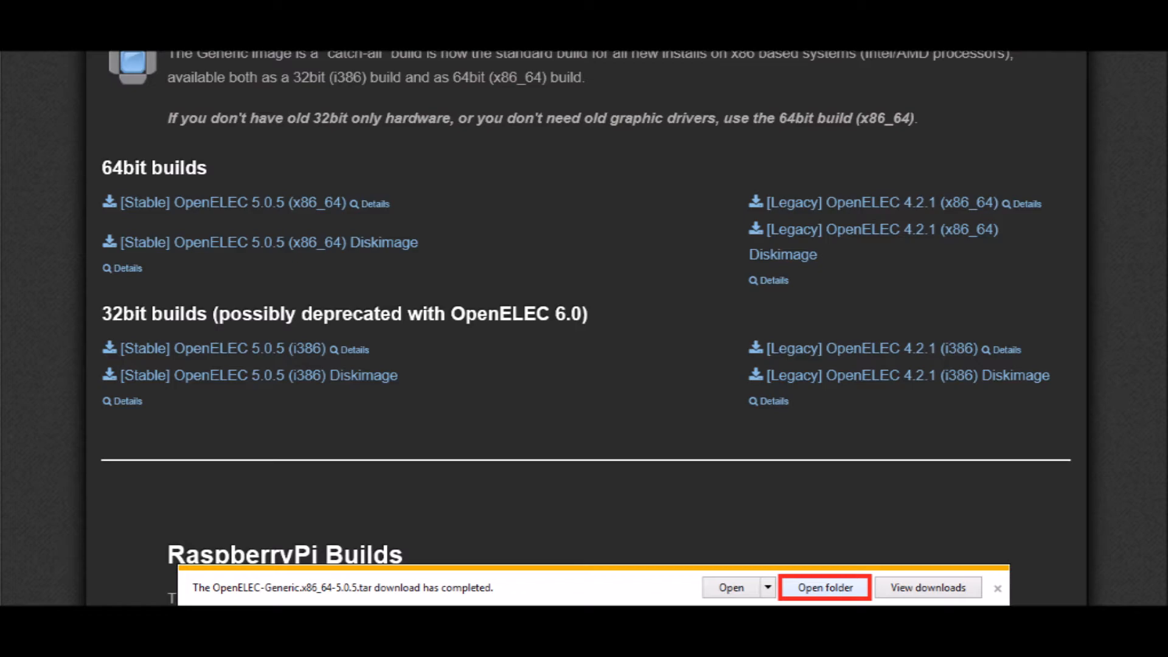
left_click(825, 588)
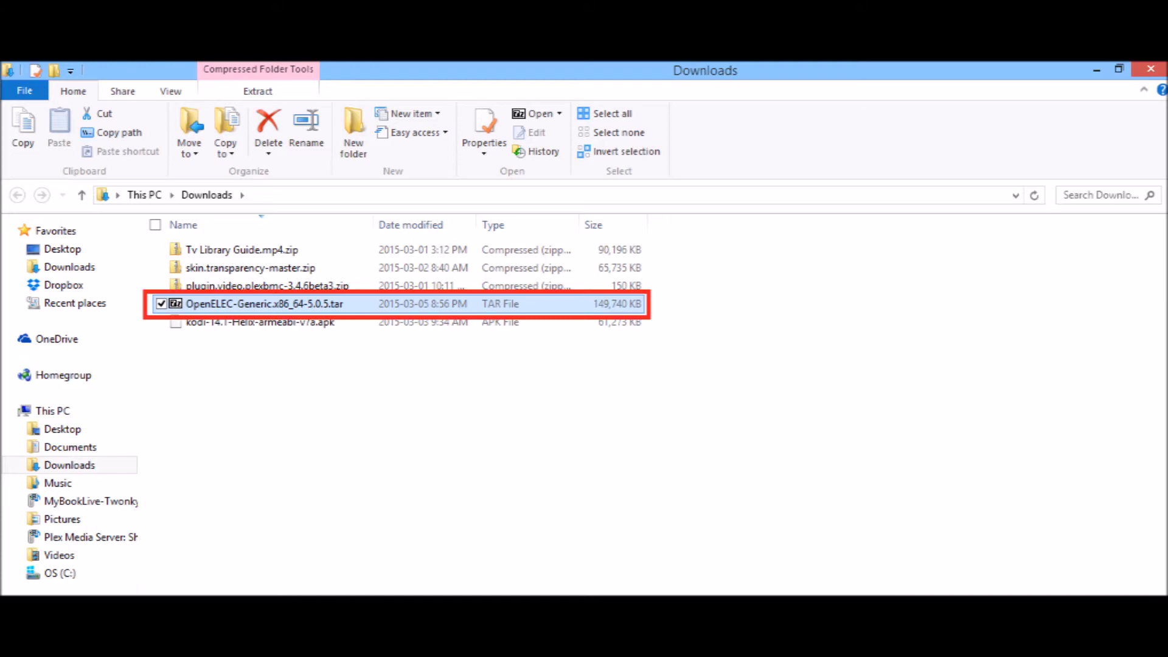
- Extract the .tar archive and launch create_installstick.exe from the OpenELEC-Generic.x86_64-5.0.5 folder
double_click(248, 304)
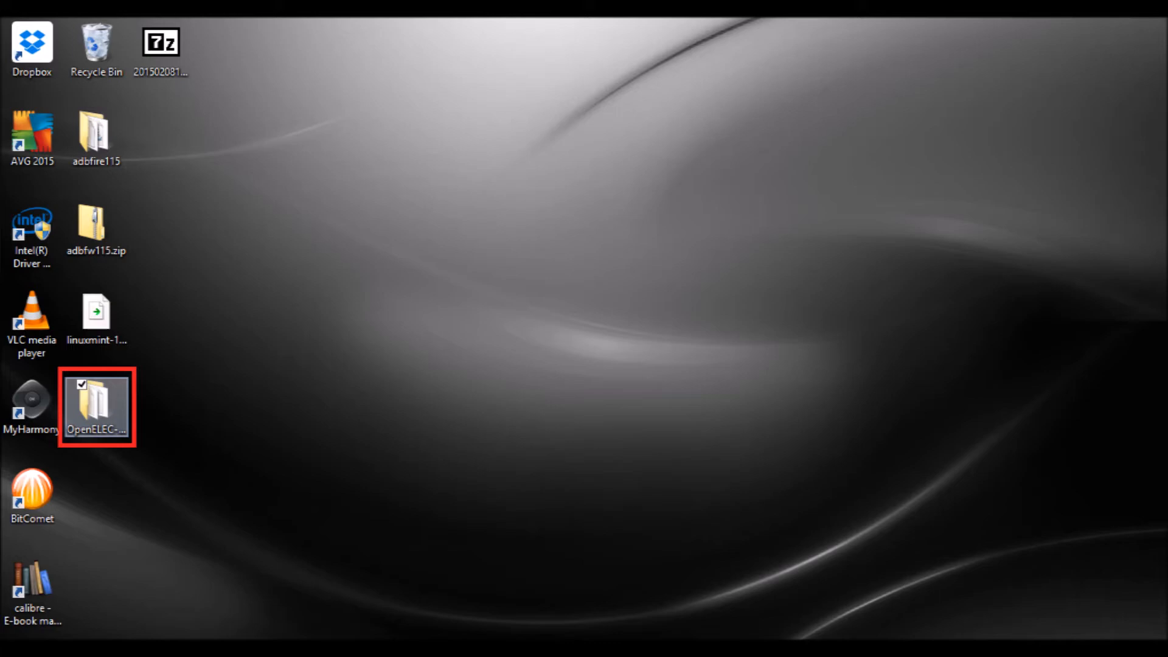
double_click(95, 406)
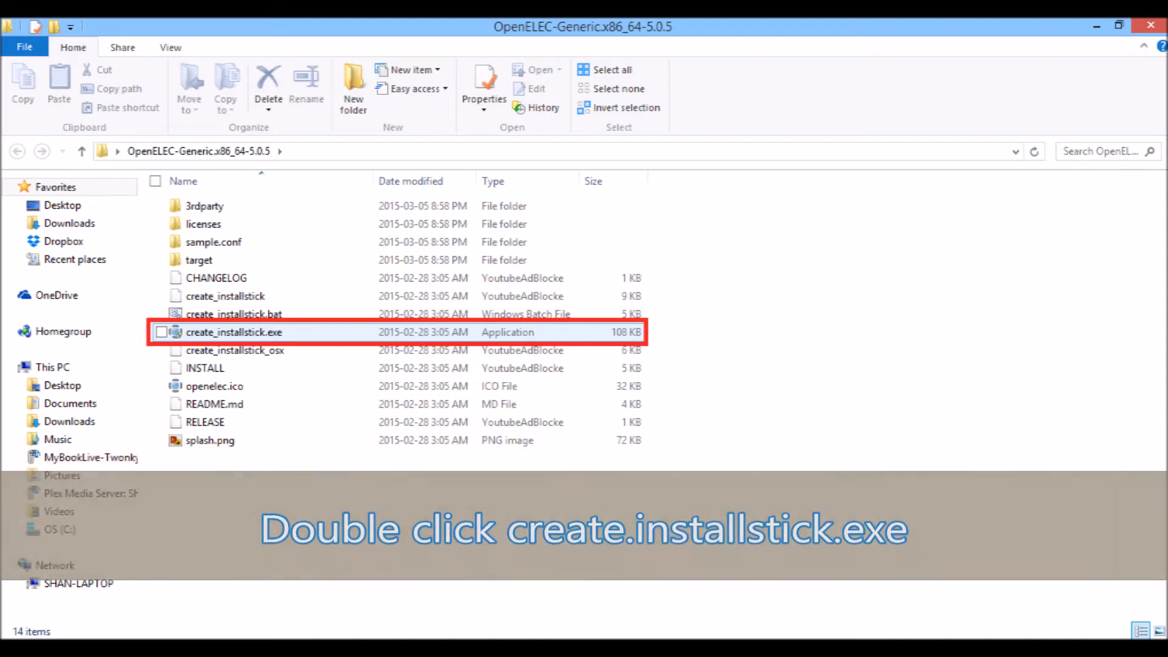
double_click(234, 332)
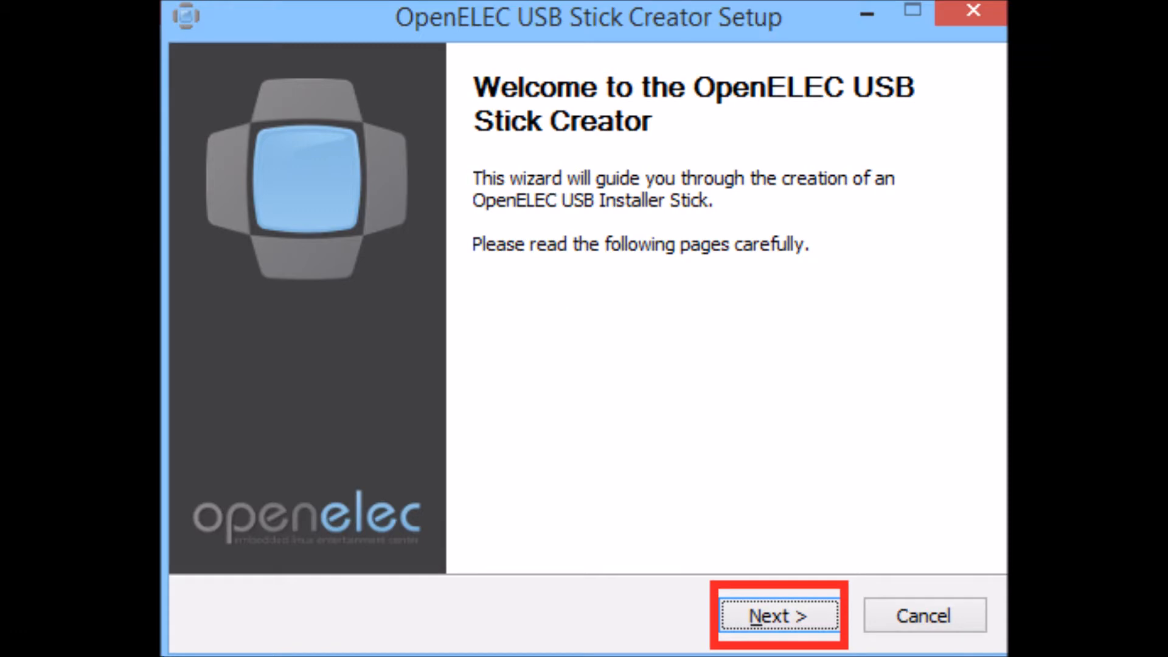
- Accept the GPL license, write the installer to drive D:\ and finish the wizard
left_click(774, 632)
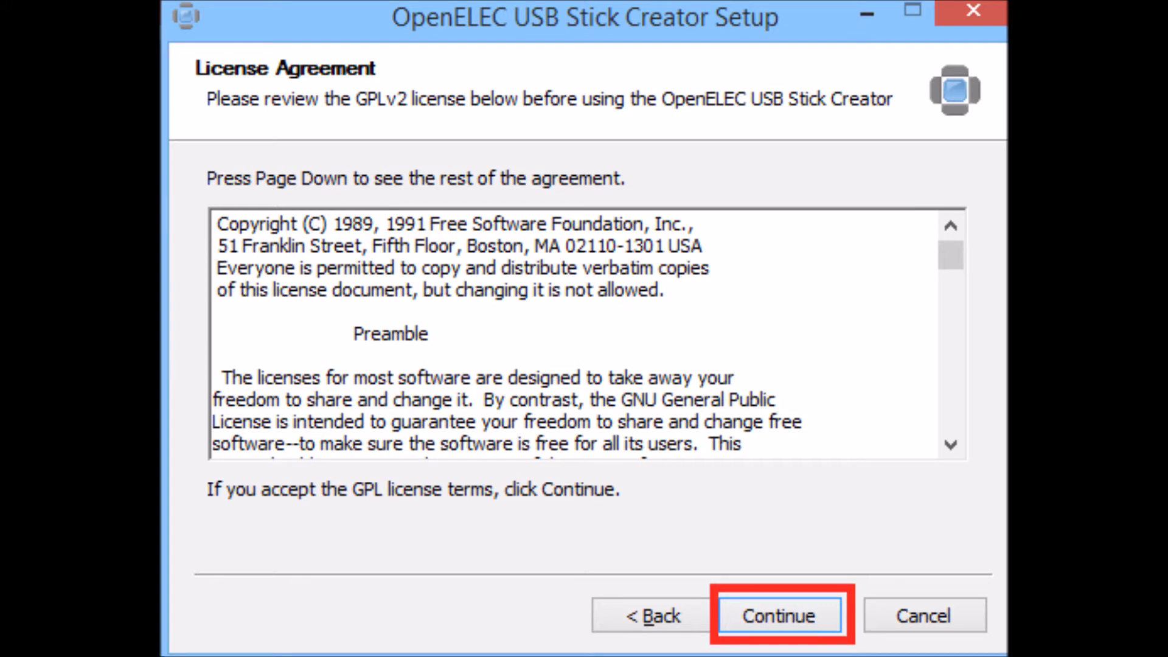
left_click(779, 633)
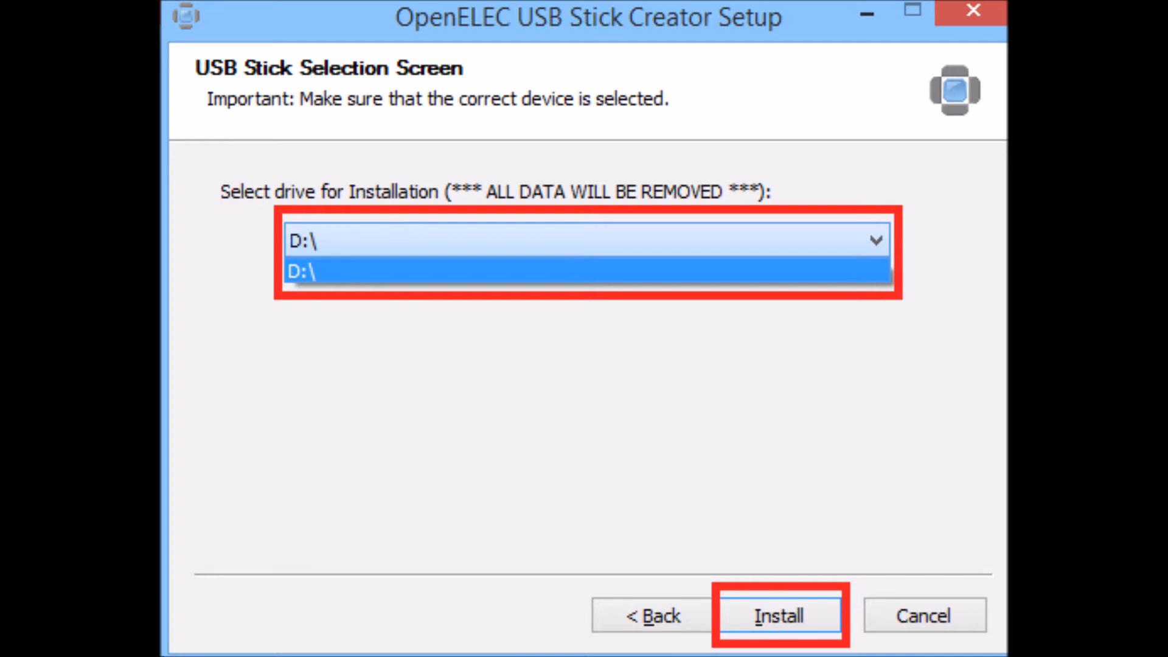
left_click(779, 632)
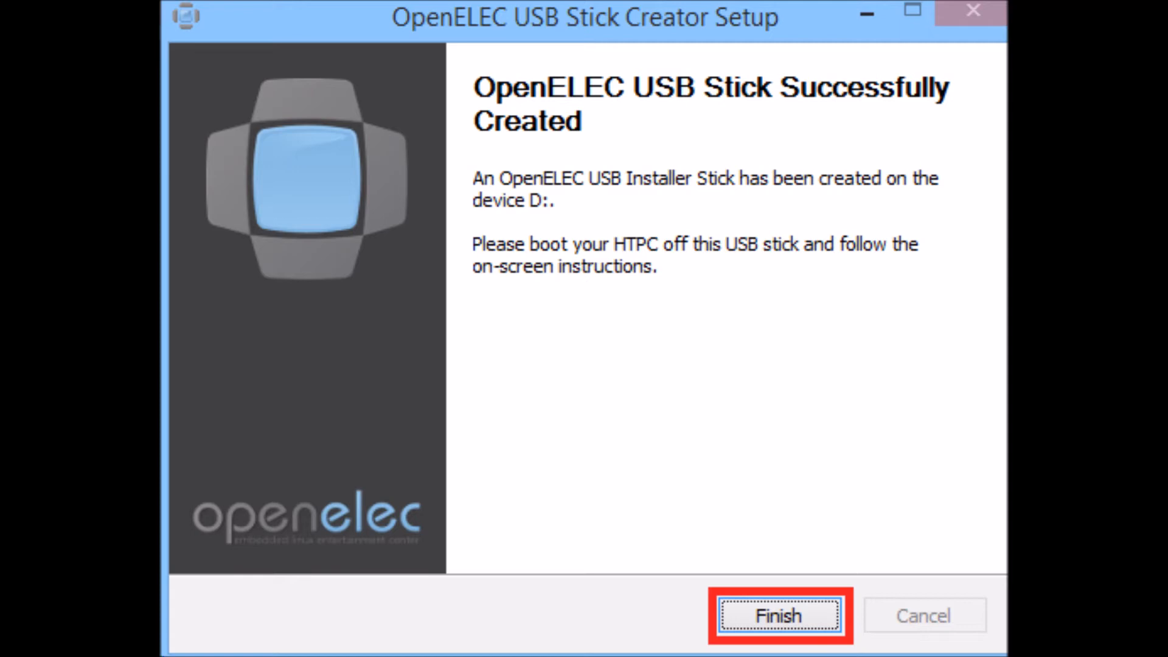
left_click(781, 615)
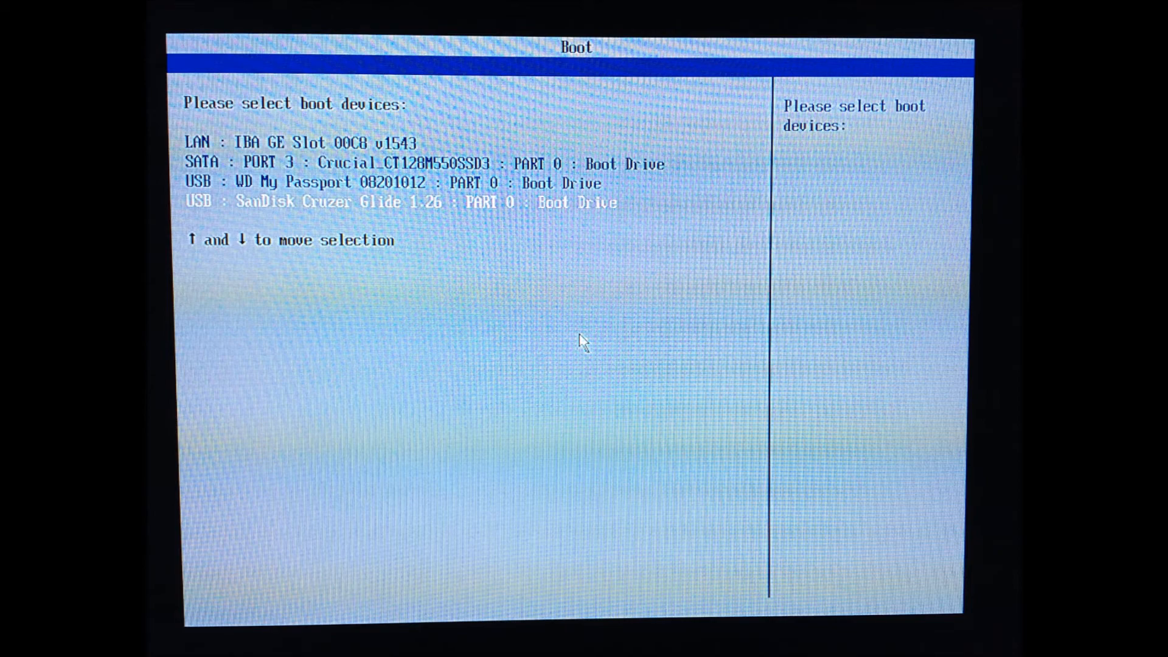
- Boot the HTPC from the USB : SanDisk Cruzer Glide 1.26 entry
key("Enter")
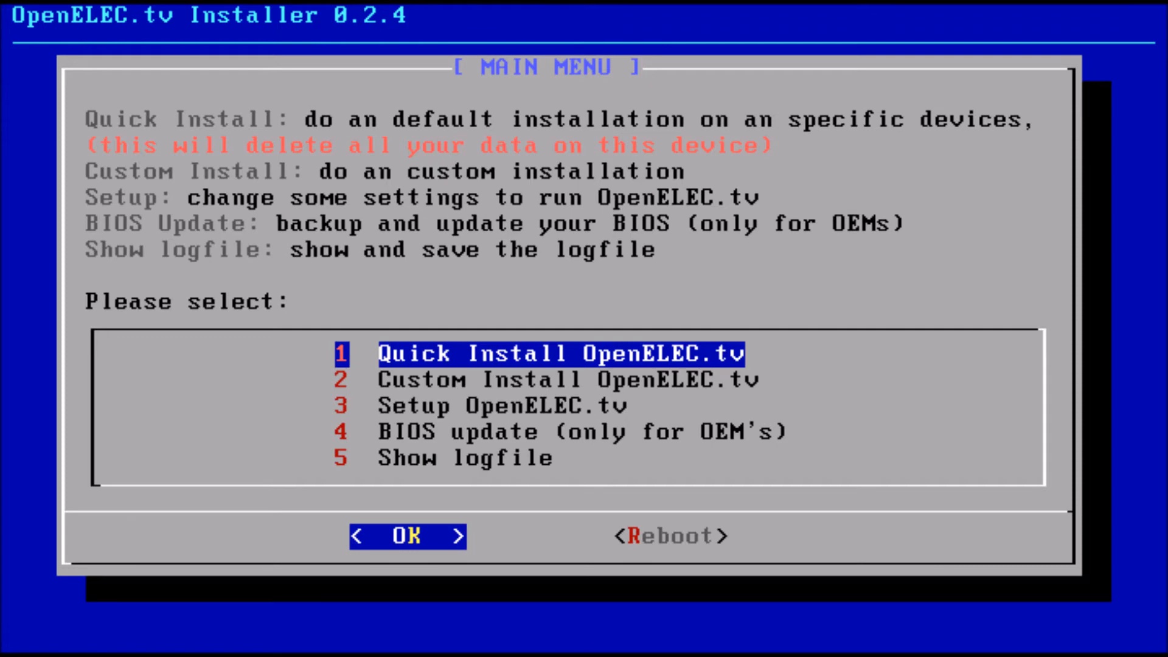
- Run Quick Install OpenELEC.tv onto the Crucial 128GB disk, confirming both prompts, then reboot
left_click(407, 538)
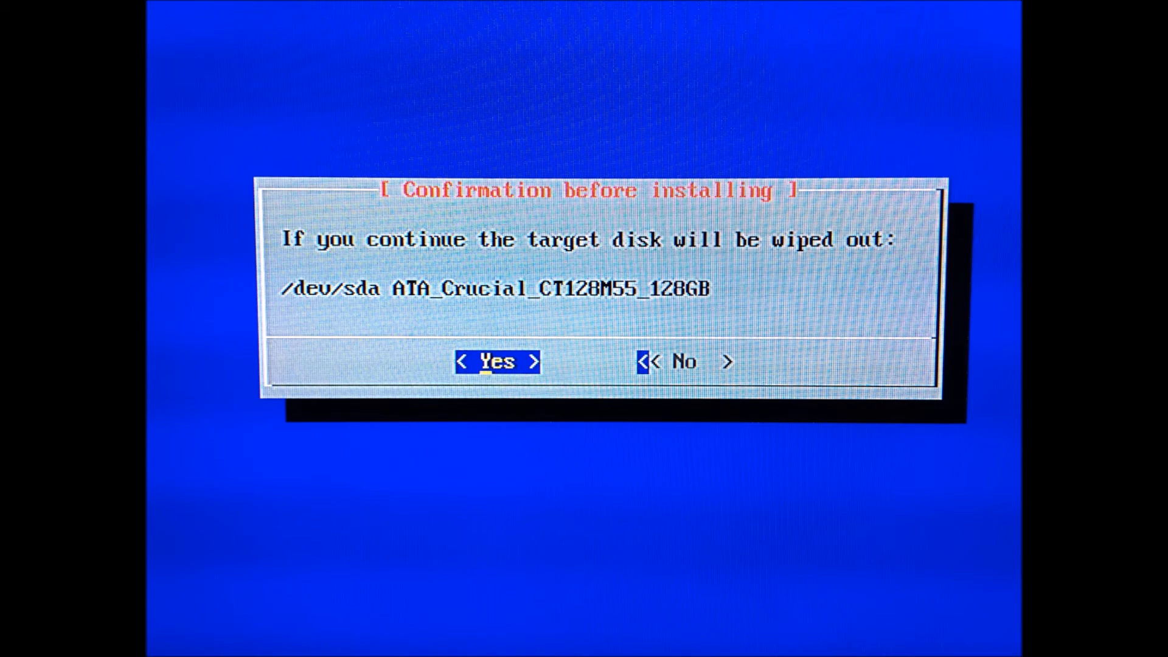
left_click(497, 362)
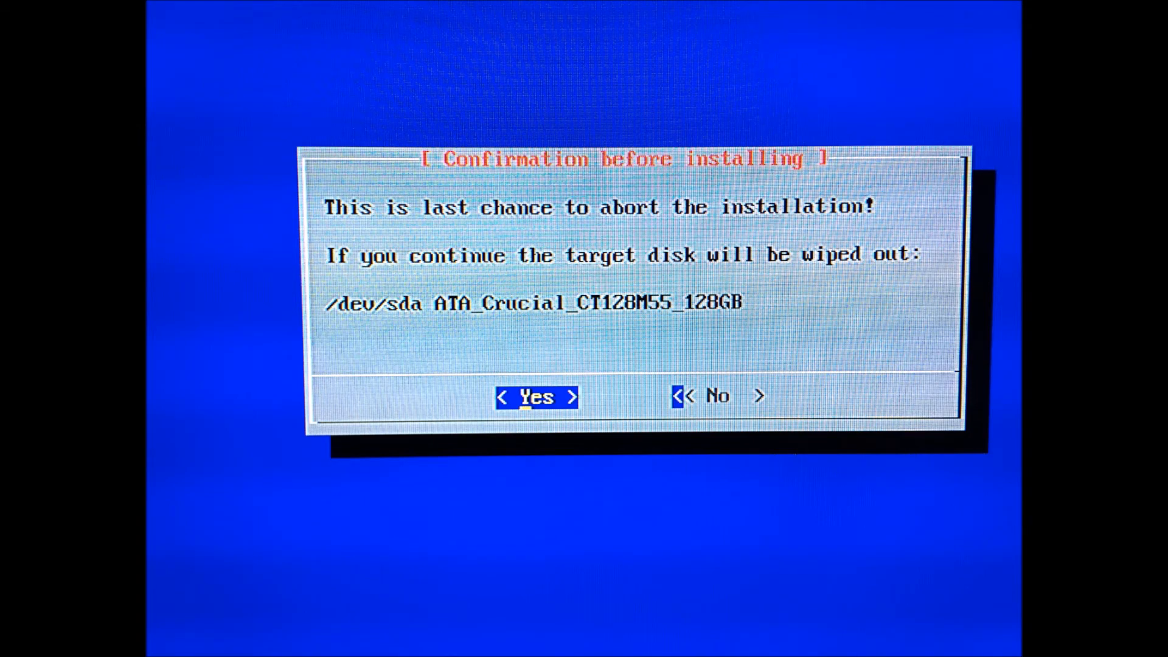
left_click(535, 397)
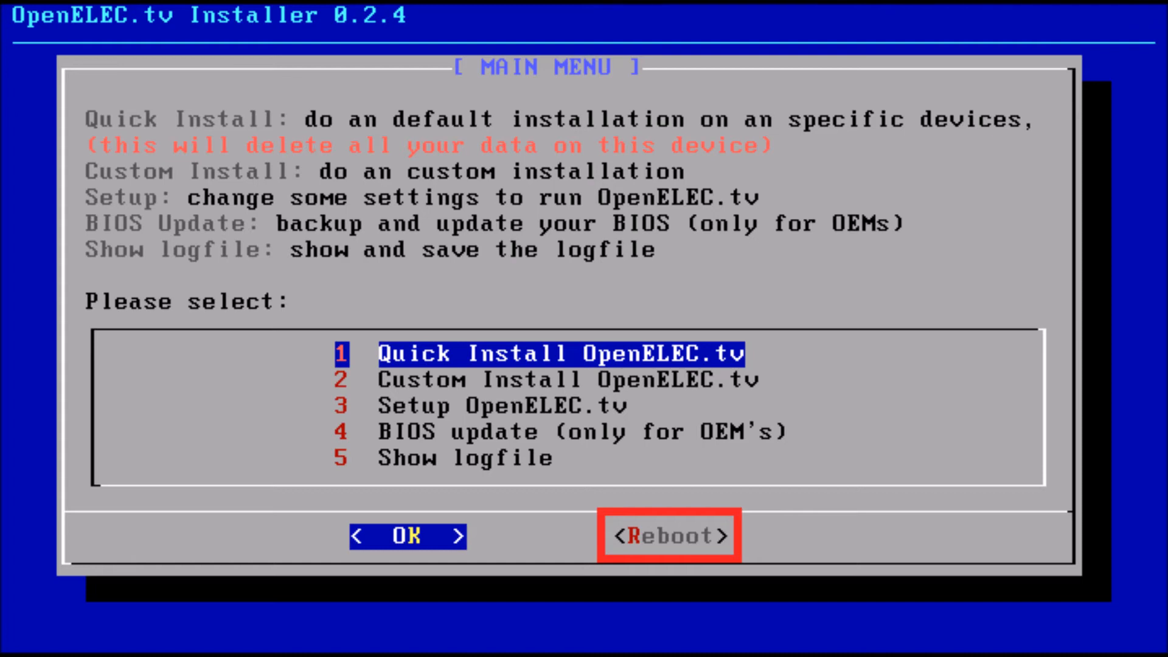
left_click(669, 536)
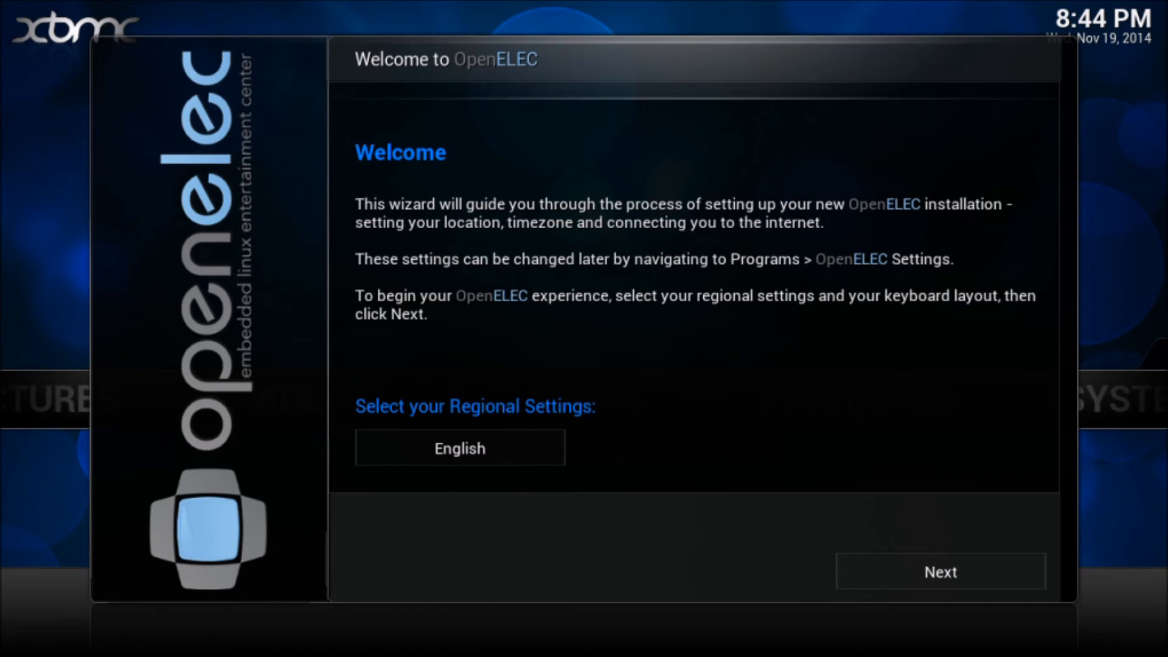
- Keep English regional settings and accept OpenELEC as the hostname
left_click(460, 448)
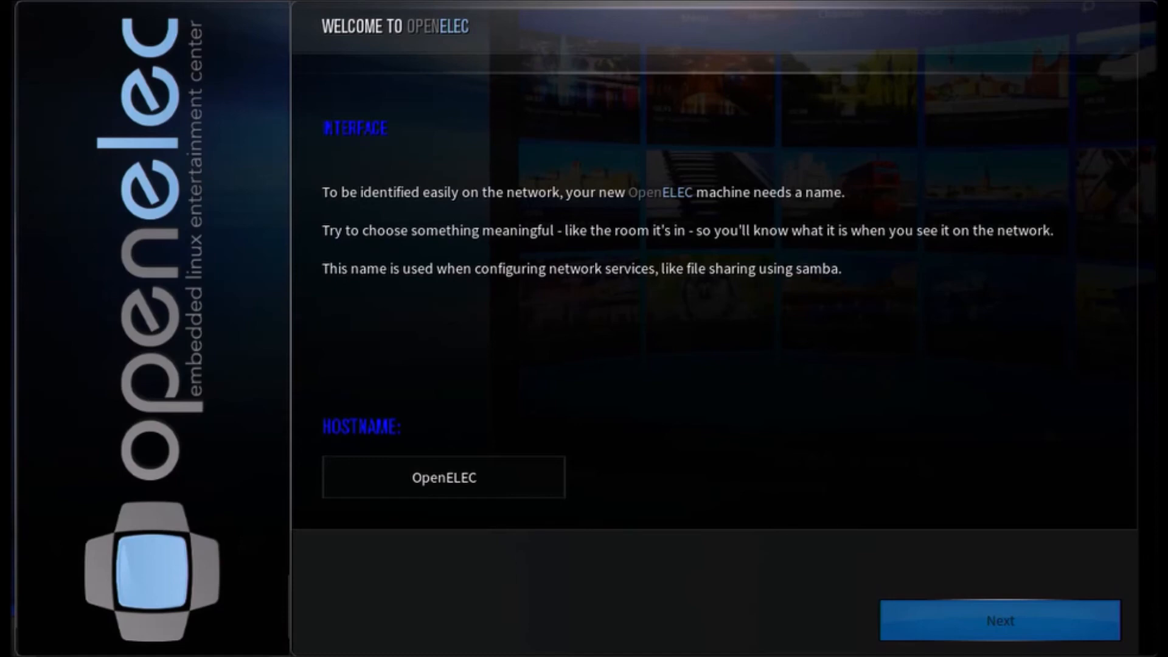
left_click(443, 477)
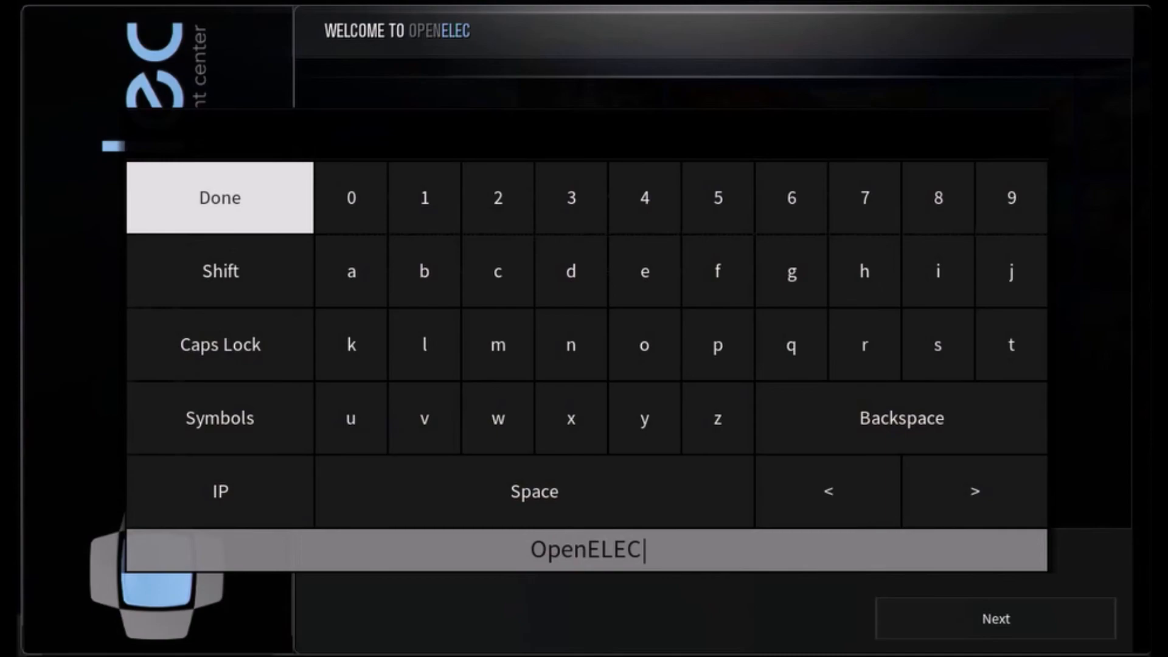
left_click(219, 197)
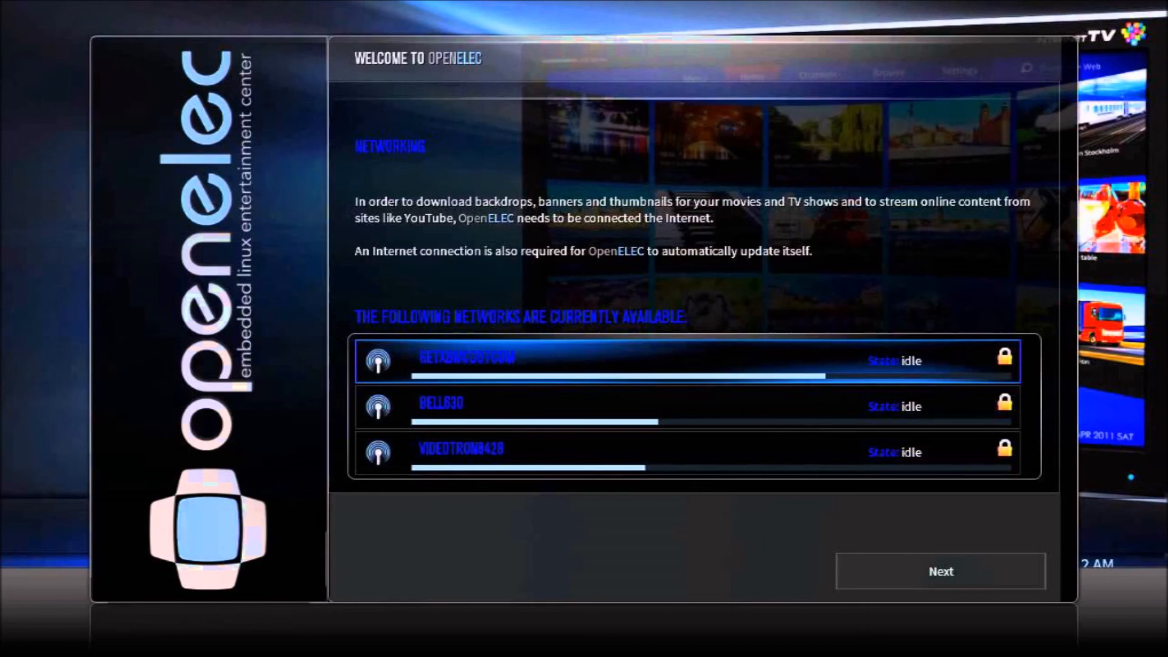
- Skip the Networking and Sharing and Remote Access pages and finish on the Thank You page
left_click(942, 572)
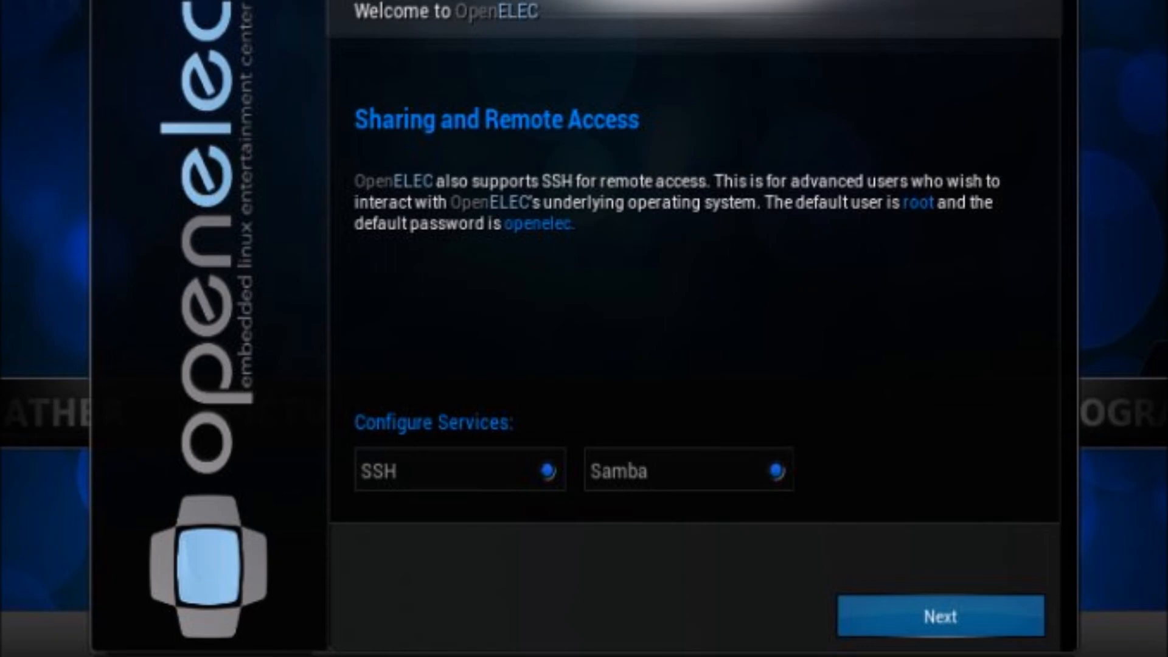
left_click(942, 620)
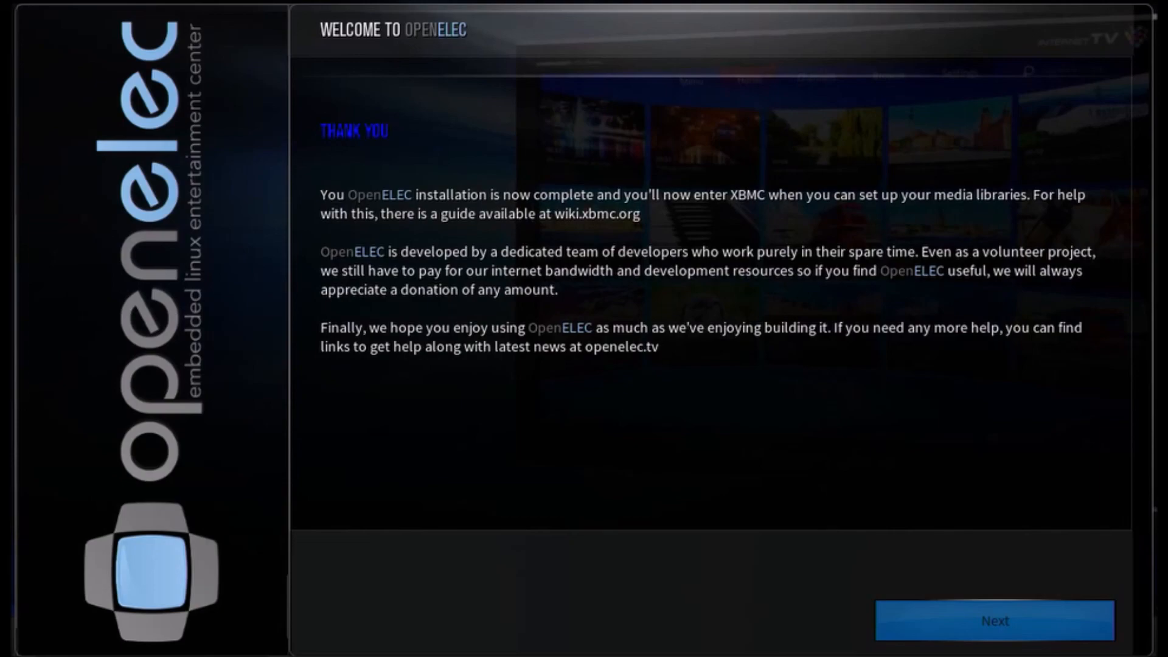
left_click(994, 622)
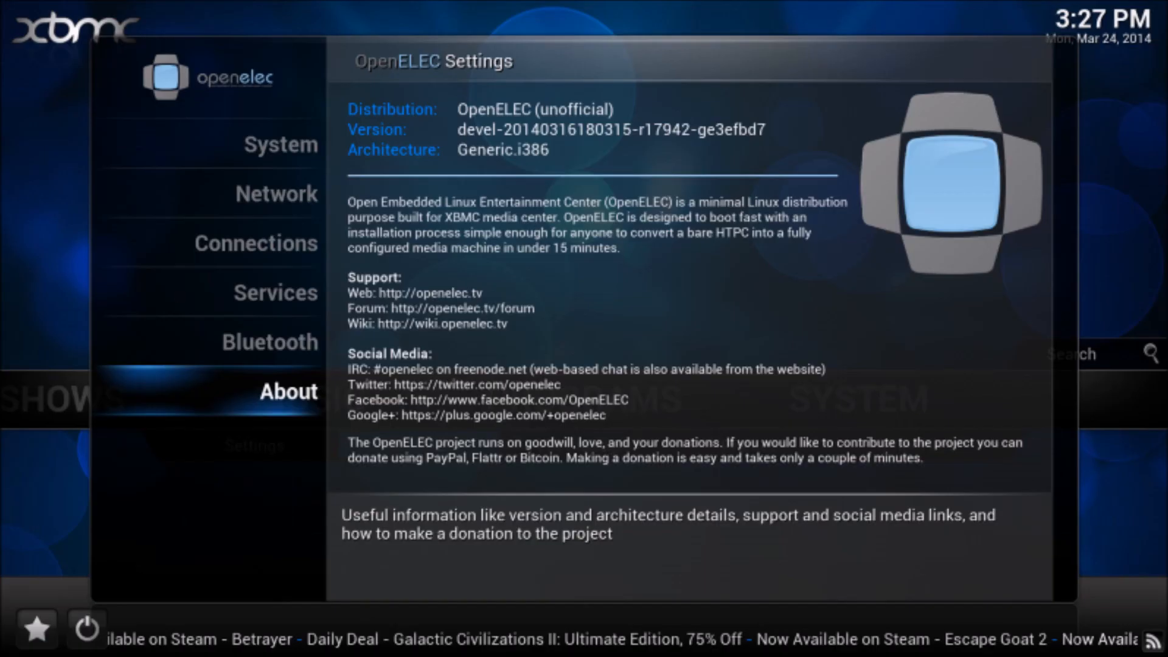